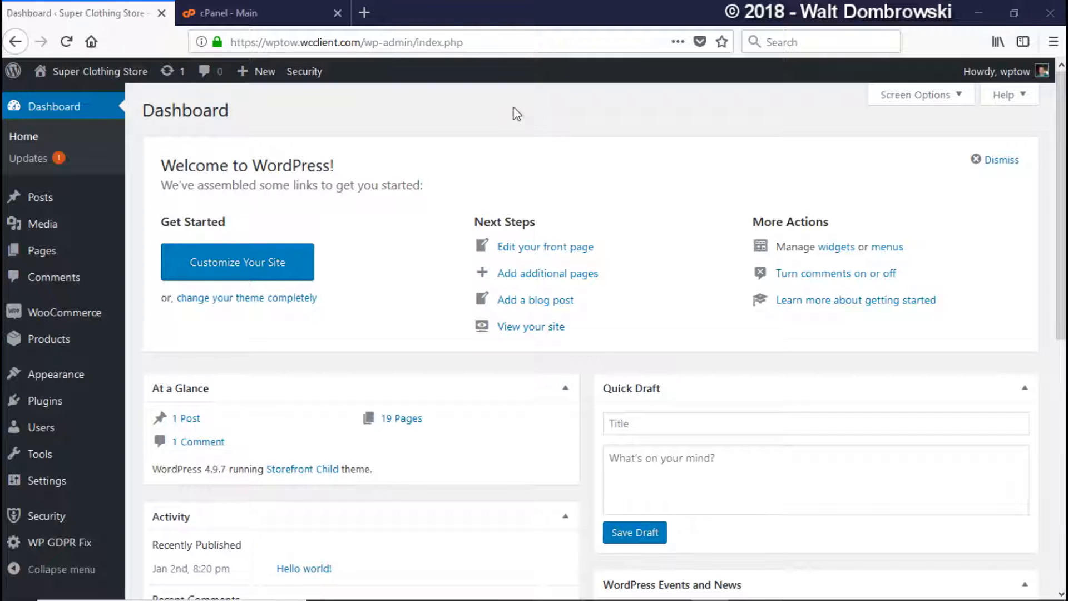
{"action": "mouse_move", "coordinate": [42, 251]}
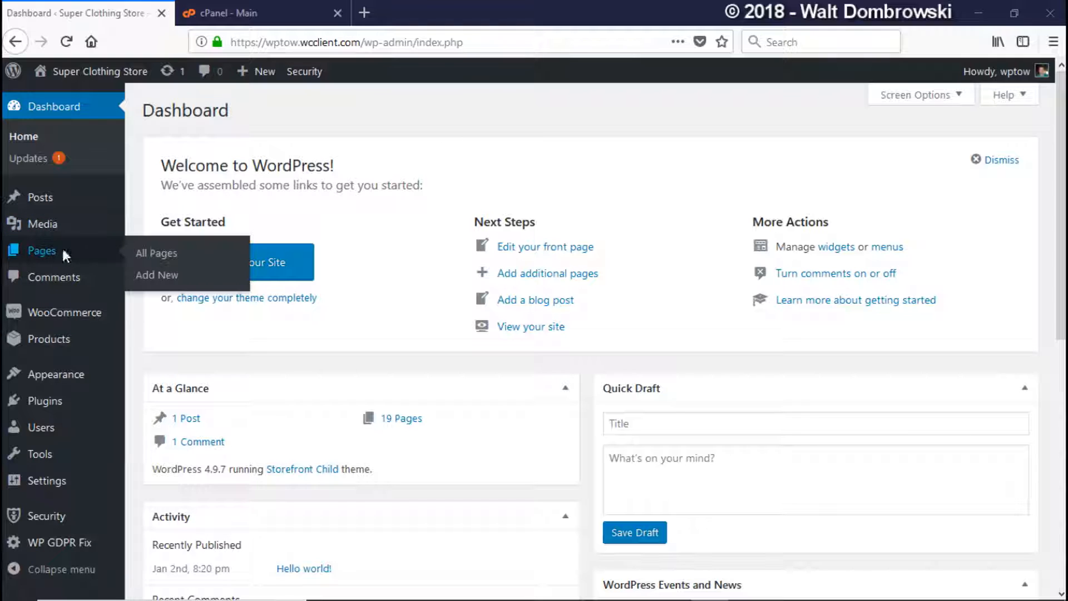
Open Secret Page from All Pages in the editor, confirming its Secret template.
{"action": "left_click", "coordinate": [156, 252]}
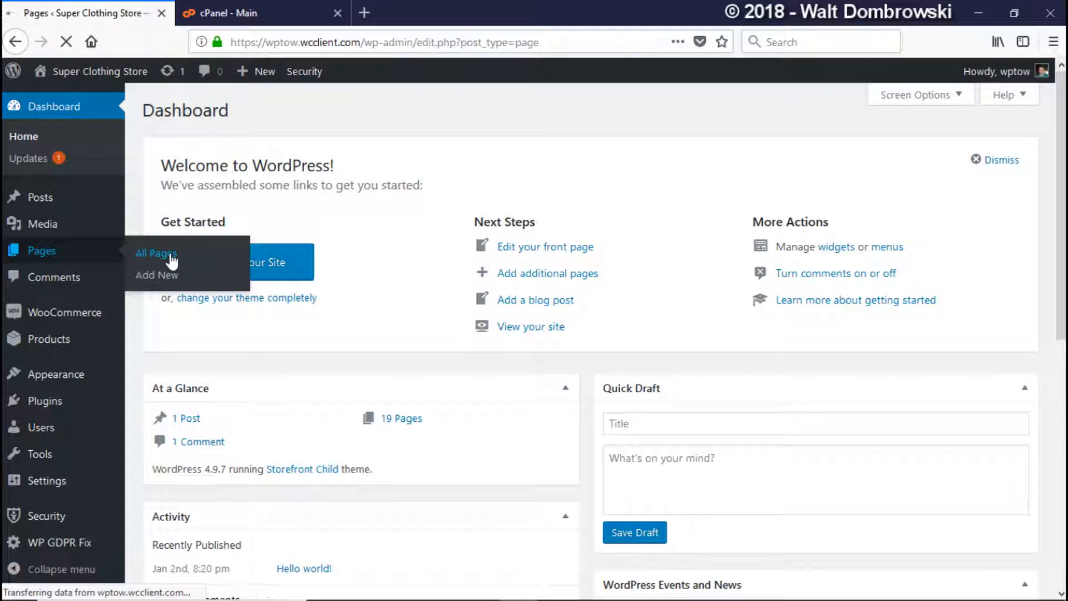
{"action": "left_click", "coordinate": [155, 254]}
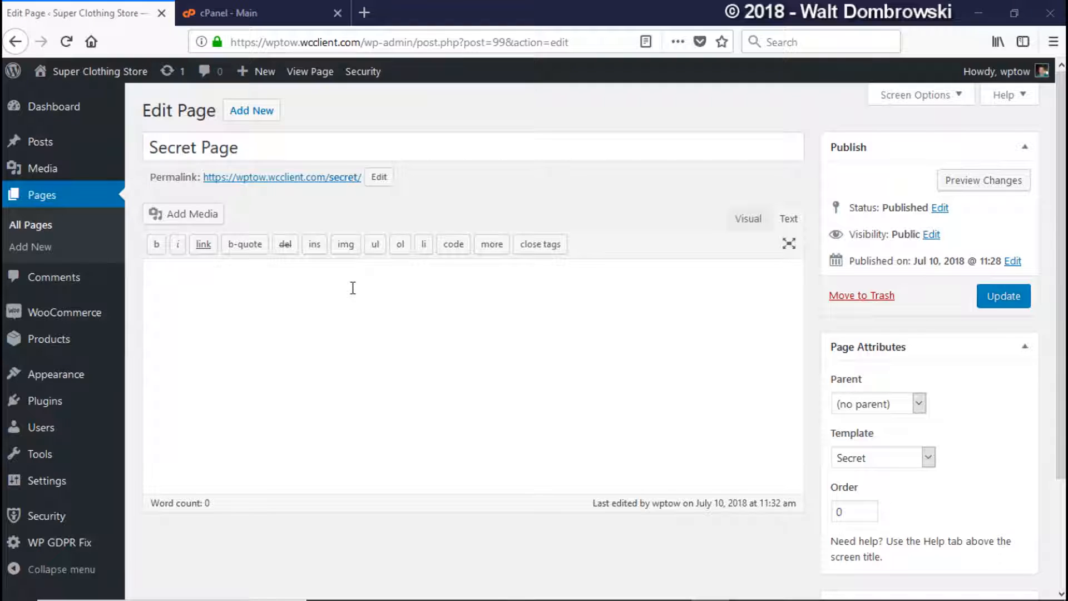
From cPanel home, browse File Manager to the child theme and edit secret-template.php.
{"action": "left_click", "coordinate": [238, 13]}
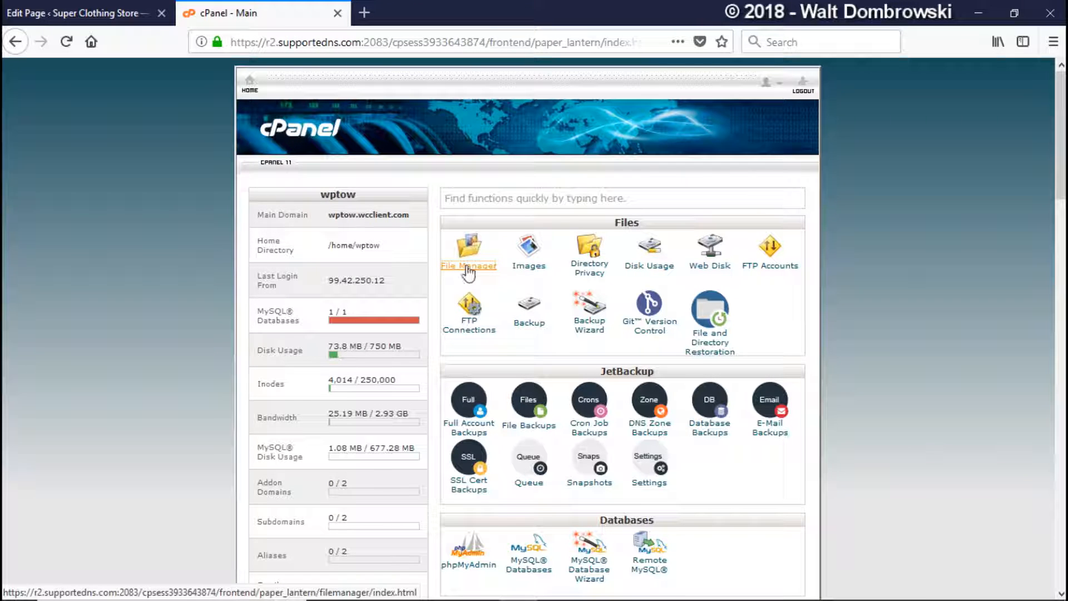
{"action": "left_click", "coordinate": [365, 12]}
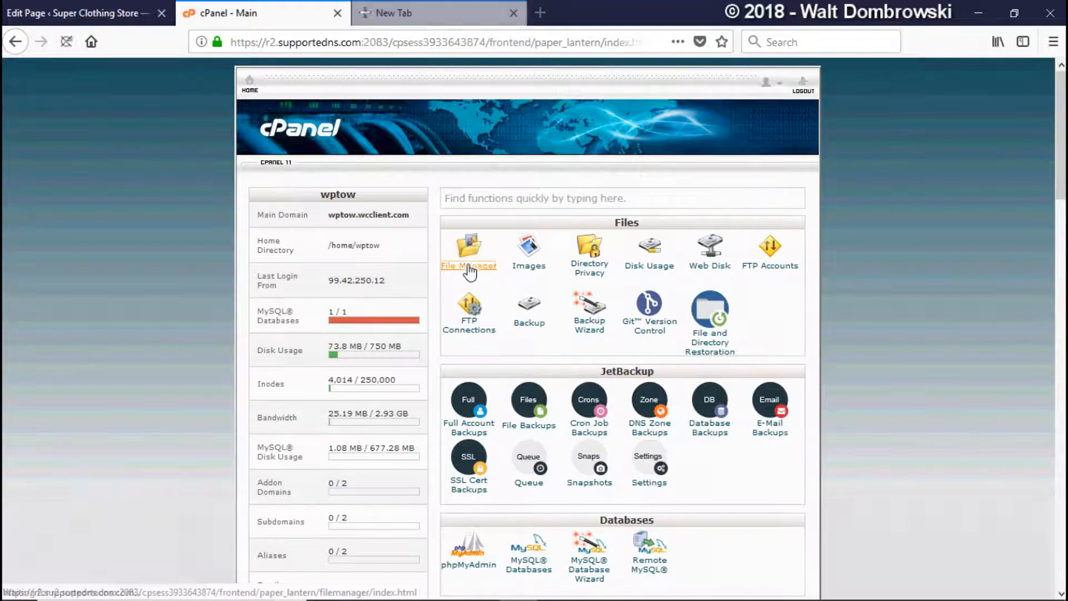
{"action": "left_click", "coordinate": [469, 248]}
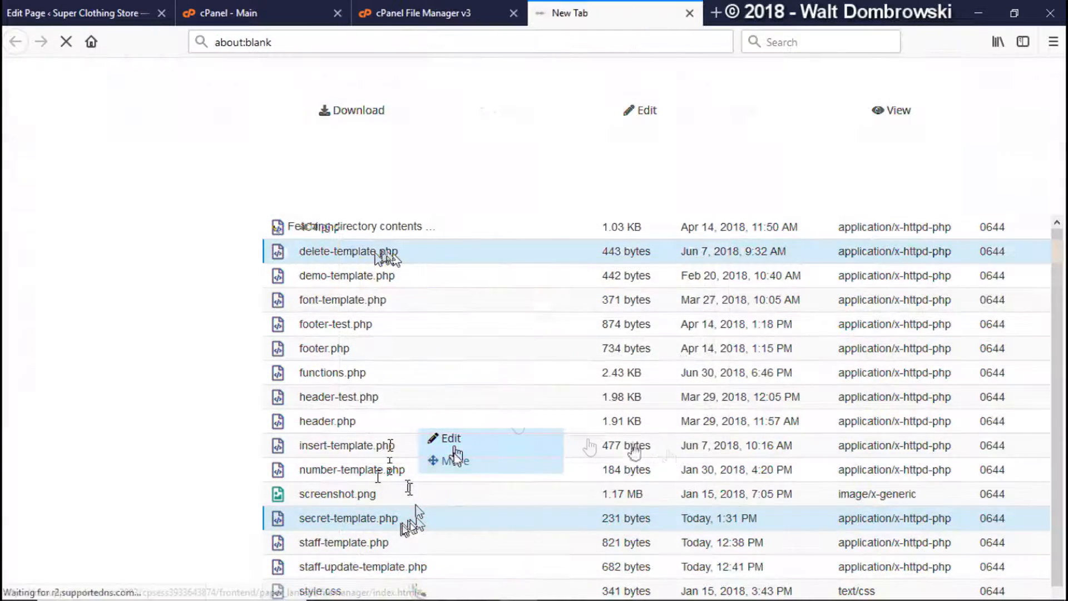
{"action": "left_click", "coordinate": [451, 438]}
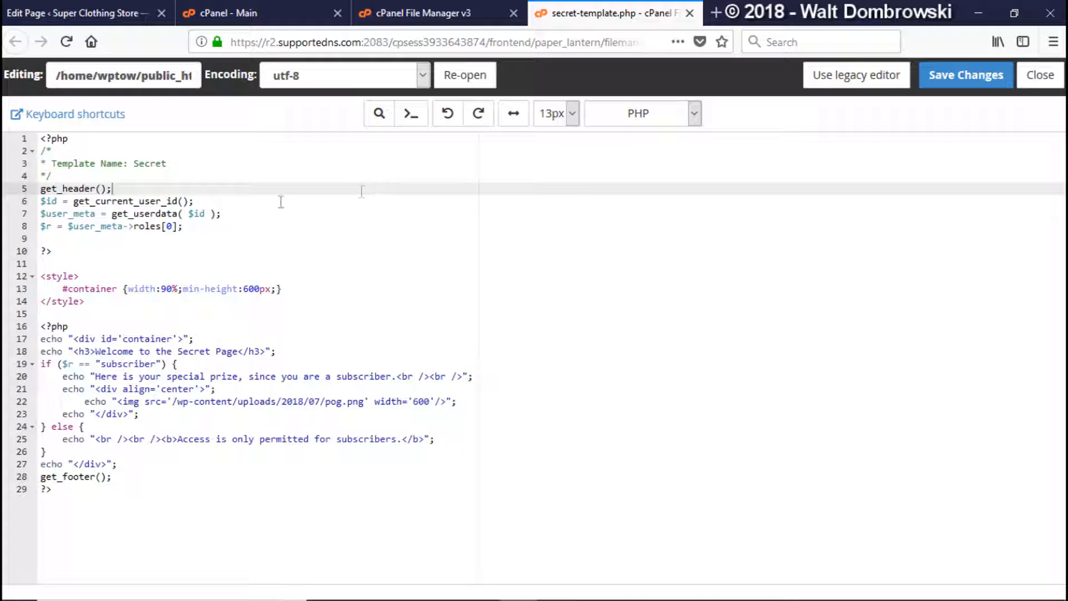
Review the $id and user-role lookup code, then save secret-template.php unchanged.
{"action": "double_click", "coordinate": [49, 201]}
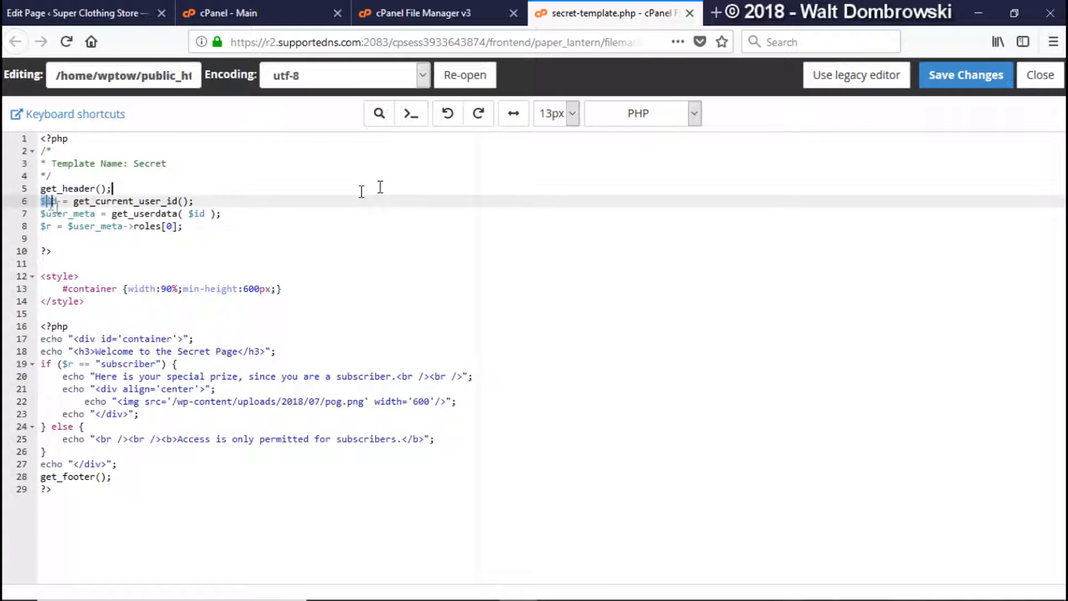
{"action": "left_click_drag", "start_coordinate": [44, 201], "coordinate": [183, 226]}
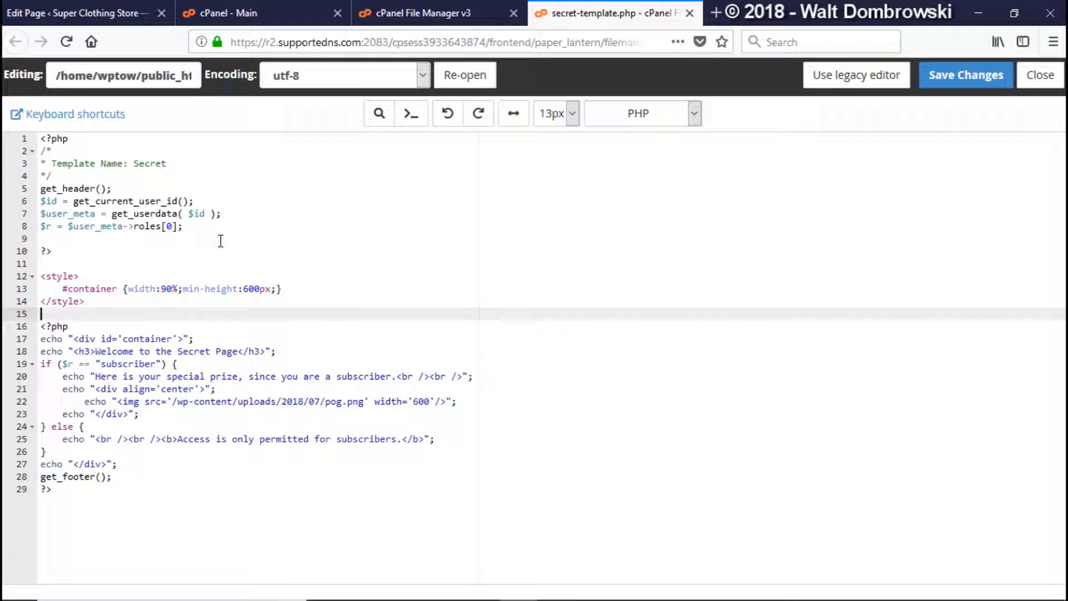
{"action": "mouse_move", "coordinate": [138, 247]}
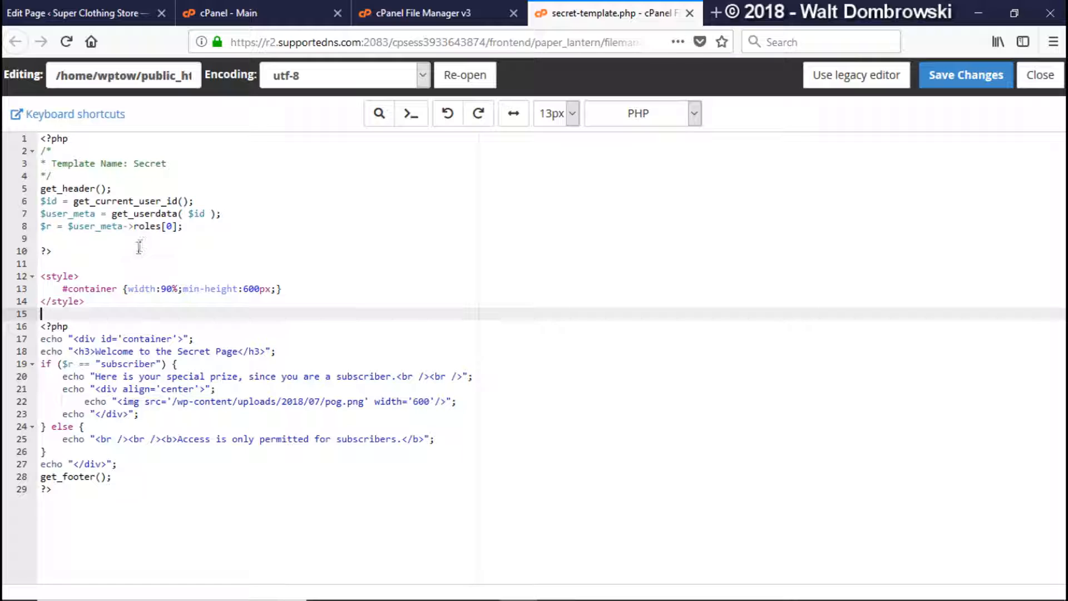
{"action": "mouse_move", "coordinate": [125, 368]}
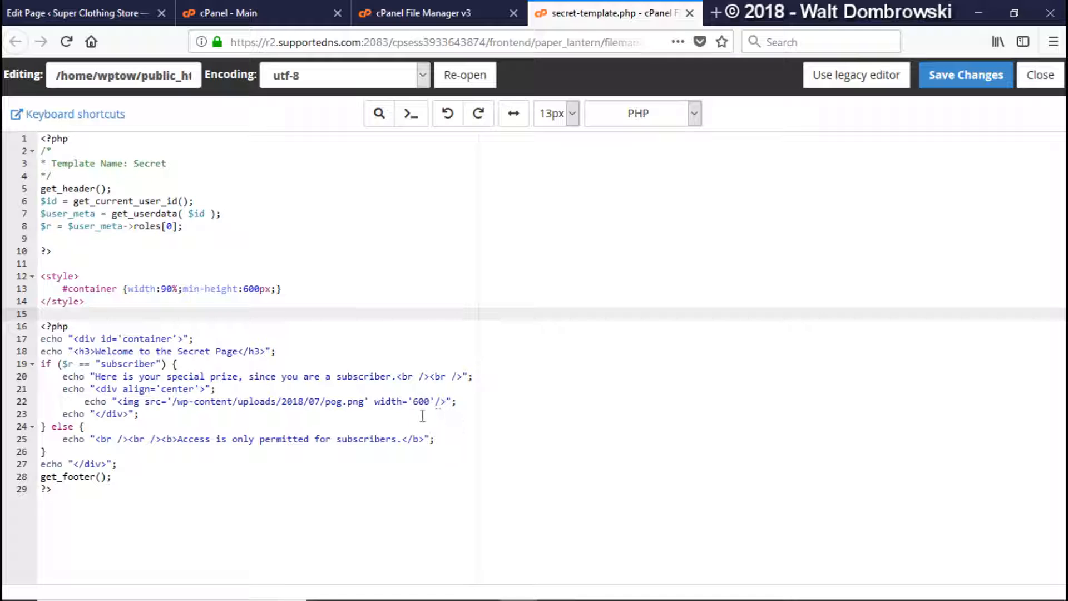
{"action": "mouse_move", "coordinate": [478, 405]}
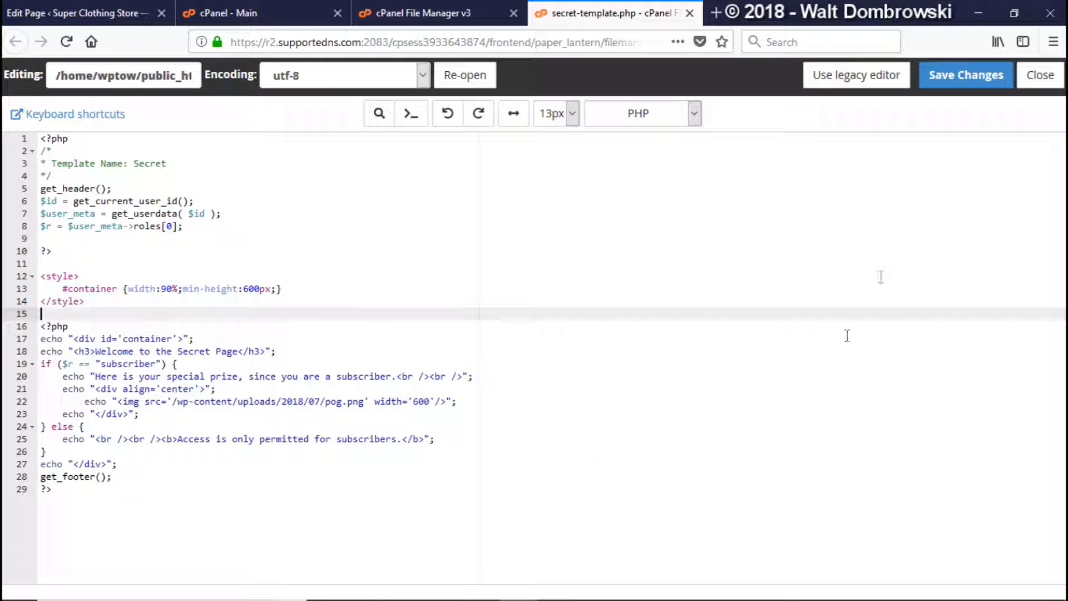
{"action": "left_click", "coordinate": [965, 74]}
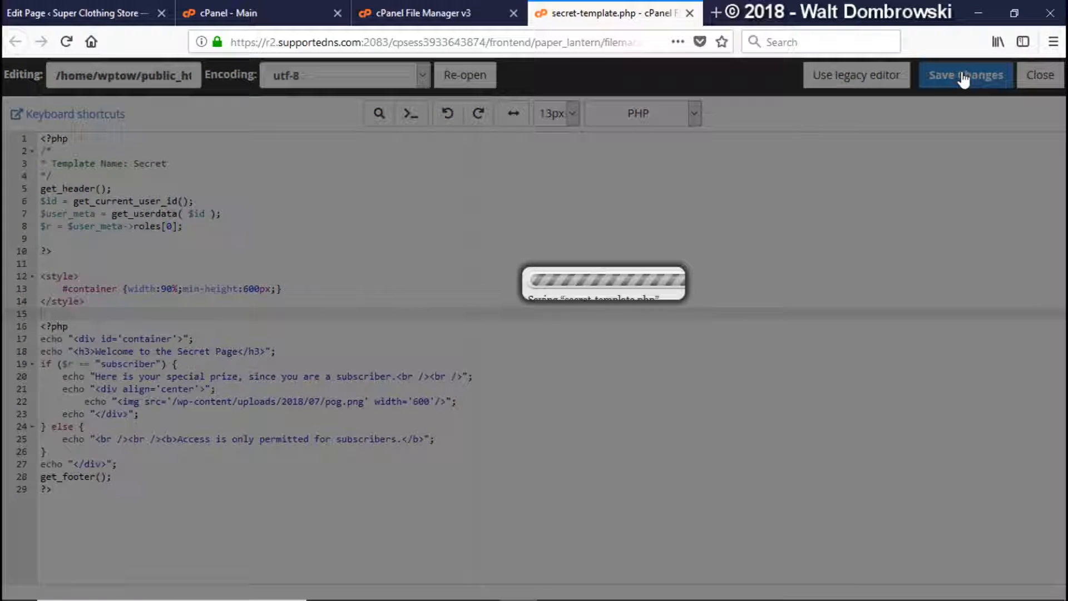
{"action": "left_click", "coordinate": [965, 75]}
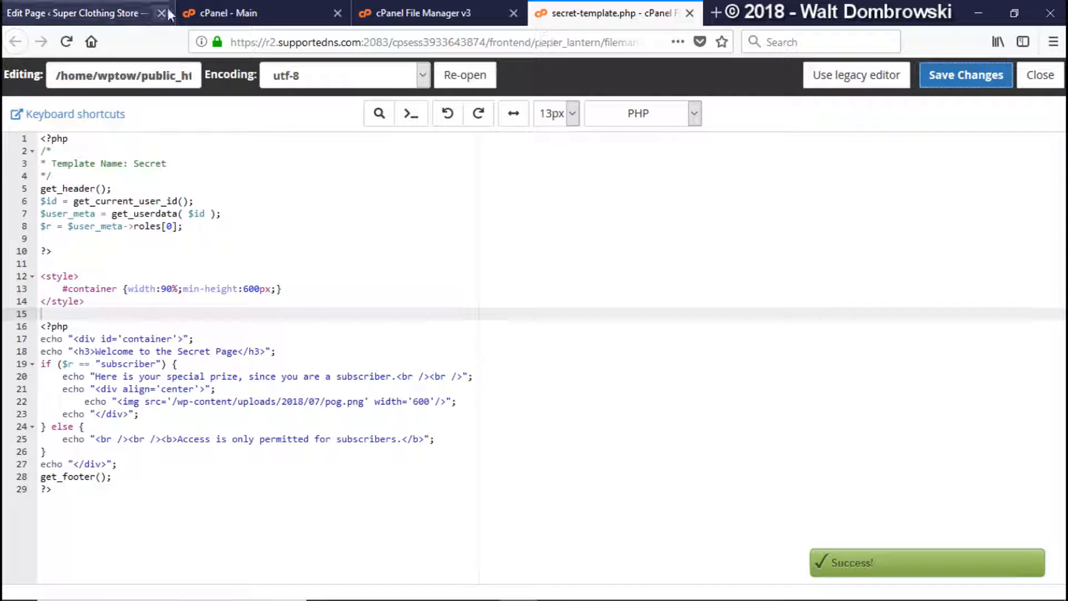
Return to WordPress and list all users: marty Subscriber, sally Customer, wptow Administrator.
{"action": "left_click", "coordinate": [75, 12]}
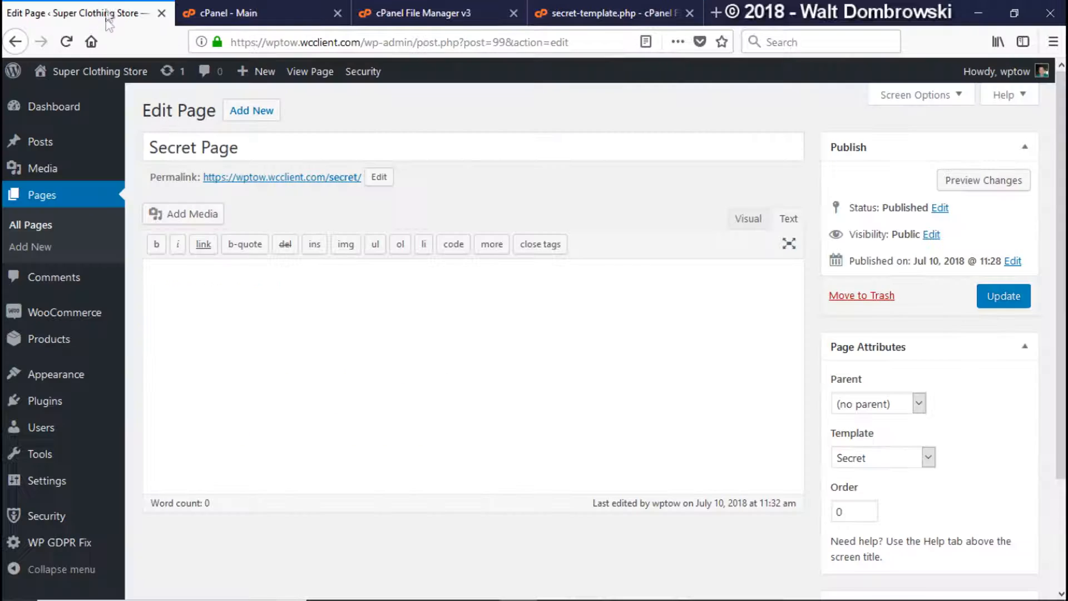
{"action": "mouse_move", "coordinate": [41, 427]}
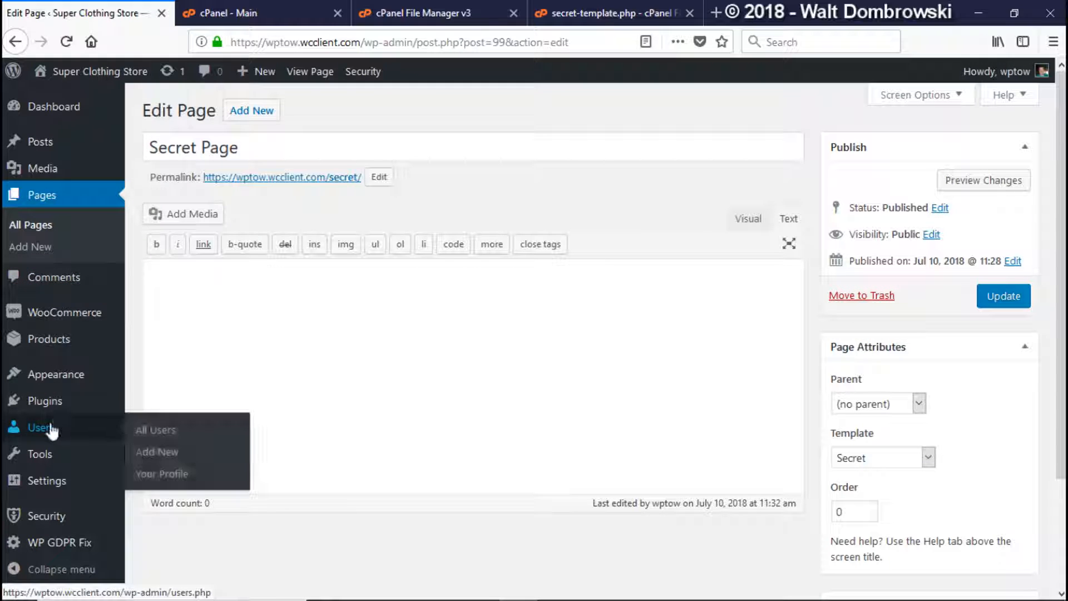
{"action": "left_click", "coordinate": [156, 430]}
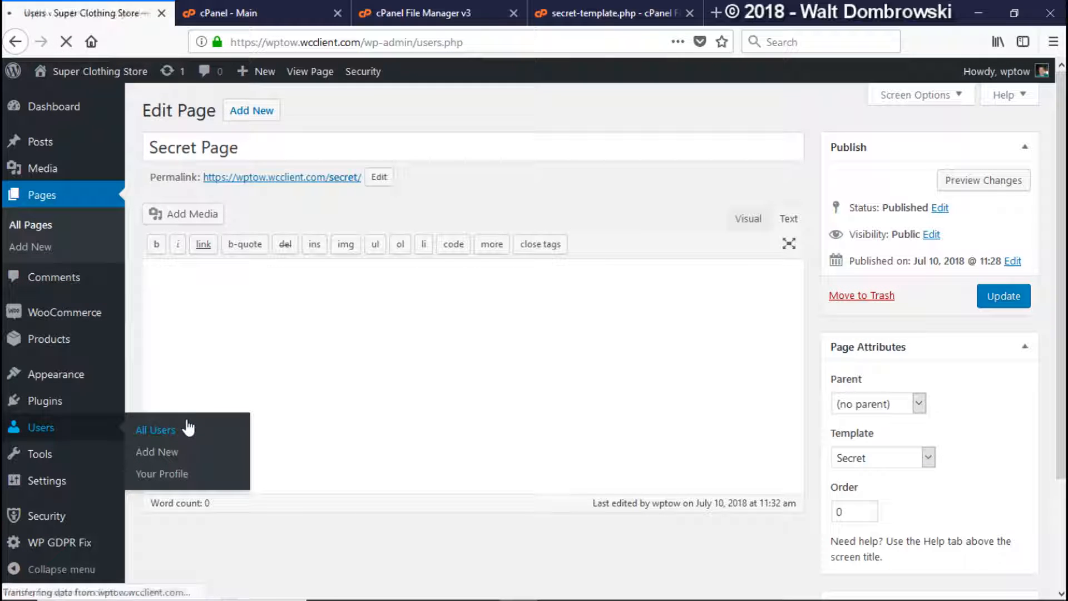
{"action": "left_click", "coordinate": [155, 429]}
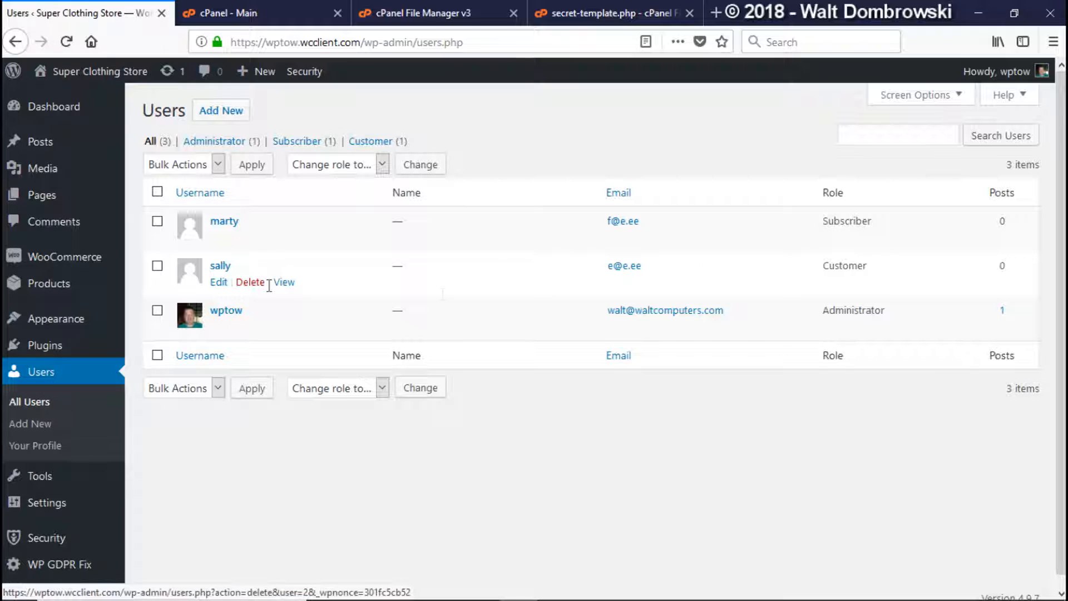
{"action": "mouse_move", "coordinate": [245, 228]}
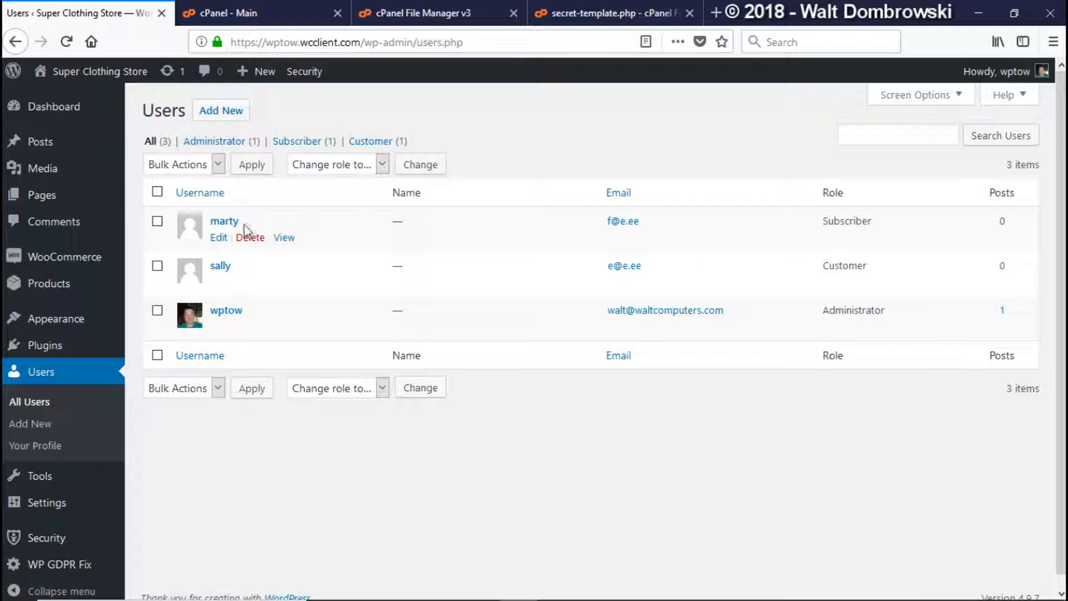
{"action": "mouse_move", "coordinate": [824, 220]}
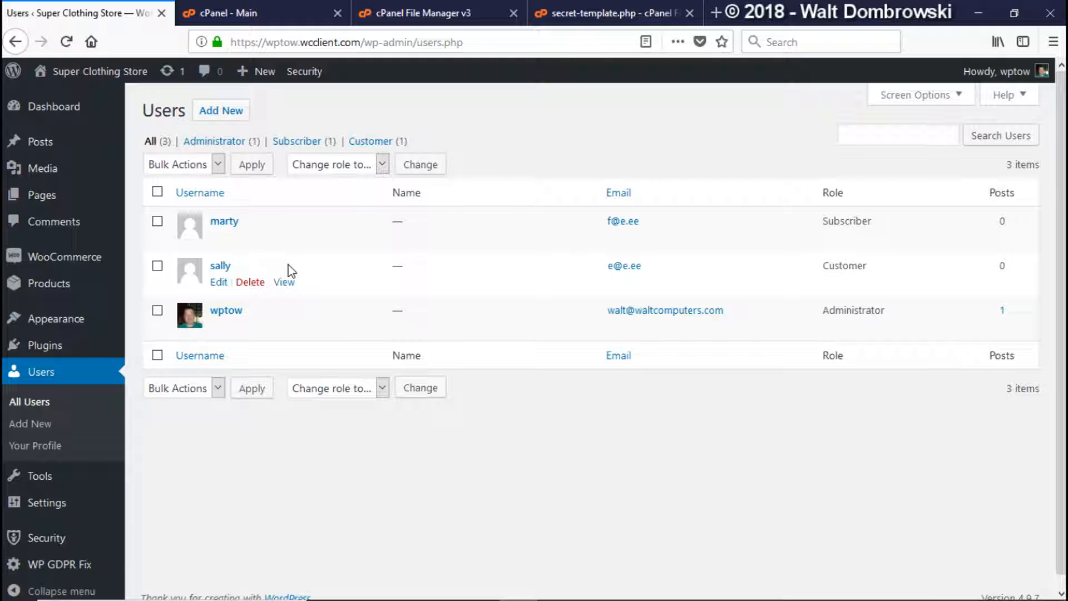
{"action": "mouse_move", "coordinate": [279, 227]}
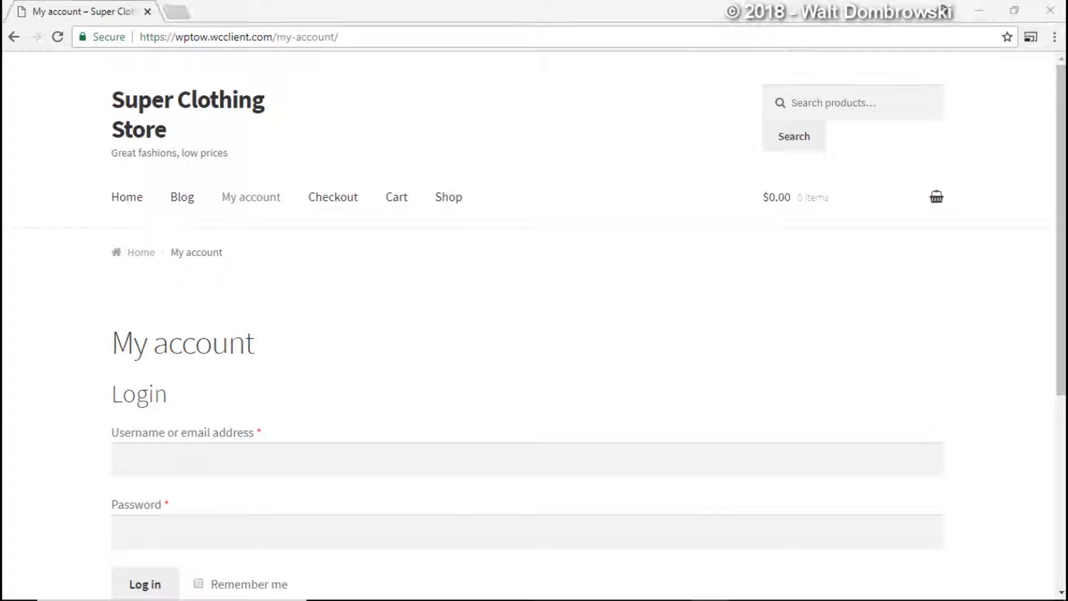
{"action": "mouse_move", "coordinate": [720, 389]}
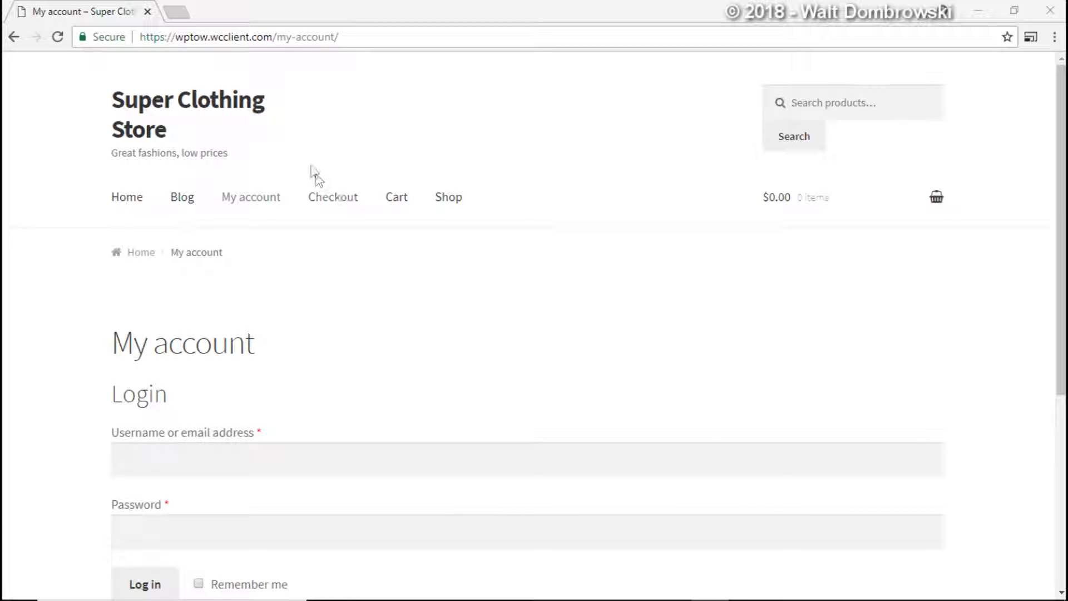
{"action": "mouse_move", "coordinate": [272, 14]}
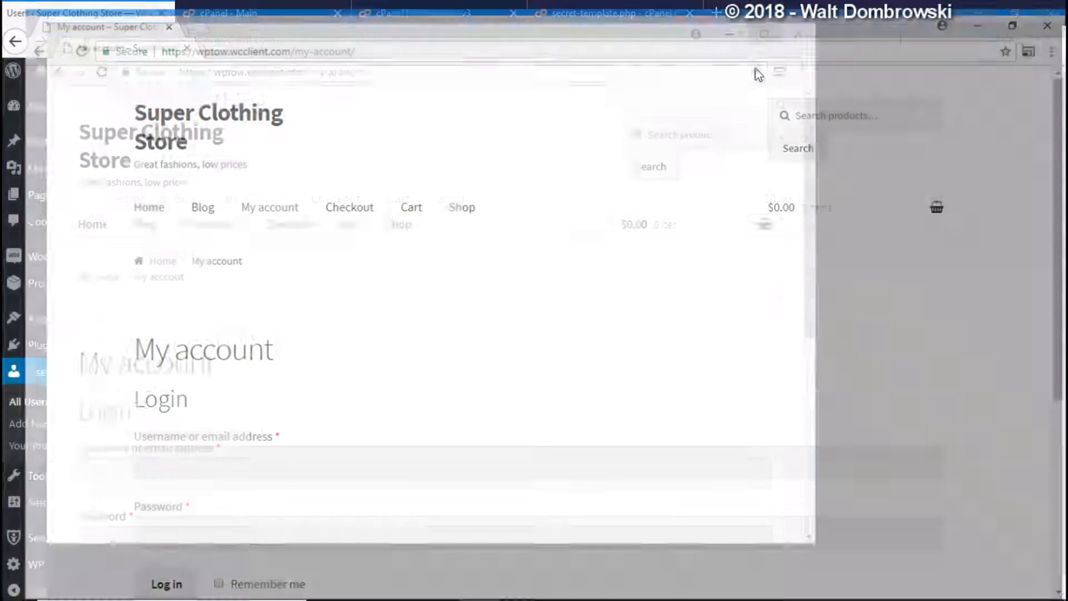
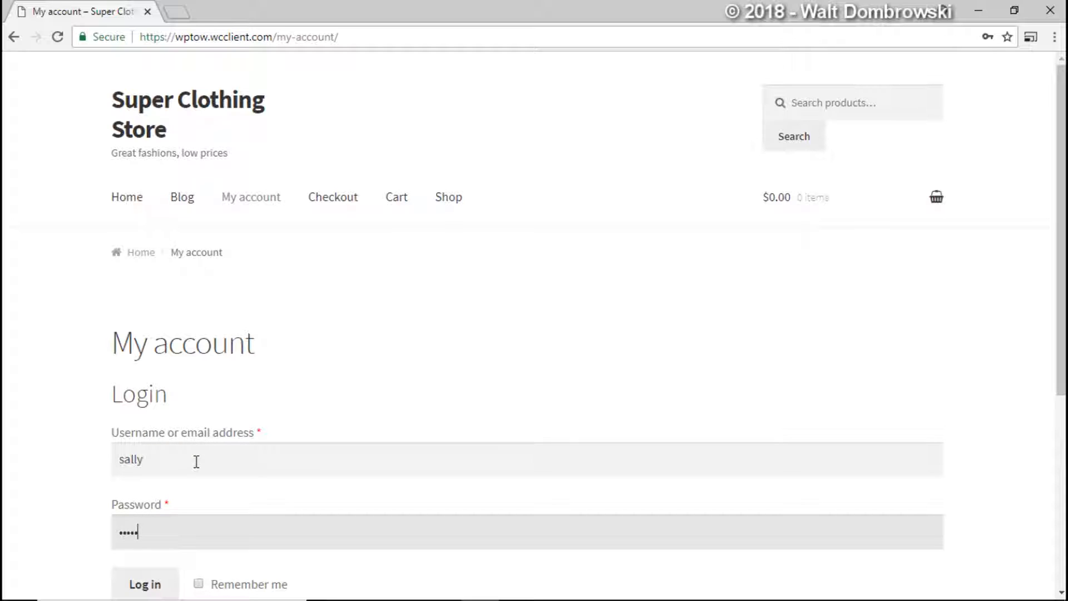
Log in to My account as customer sally and see 'Access is only permitted for subscribers.'.
{"action": "scroll", "scroll_direction": "down", "scroll_amount": 3}
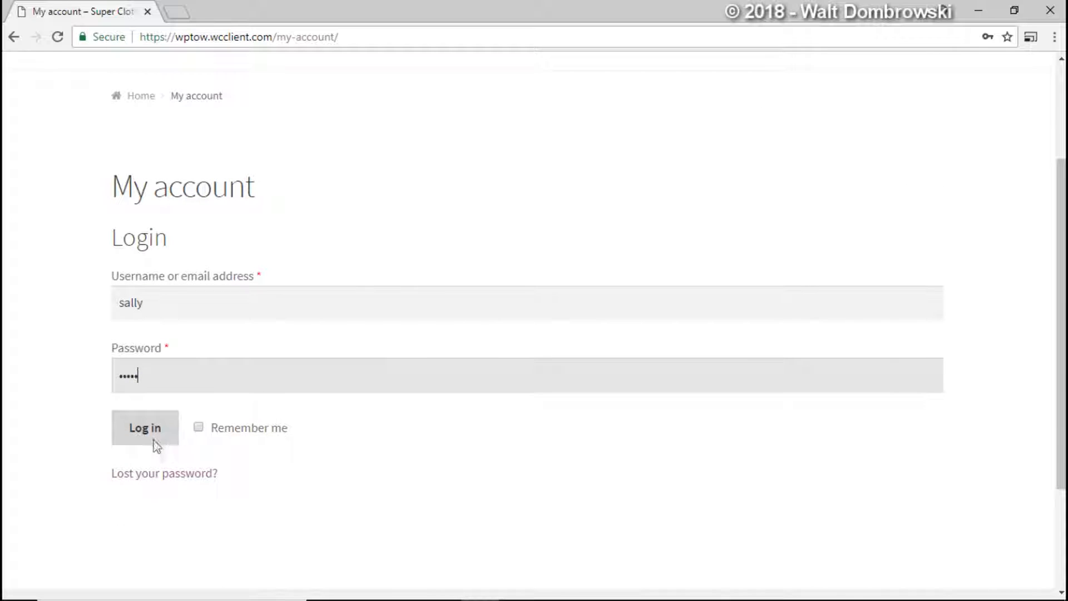
{"action": "left_click", "coordinate": [144, 427]}
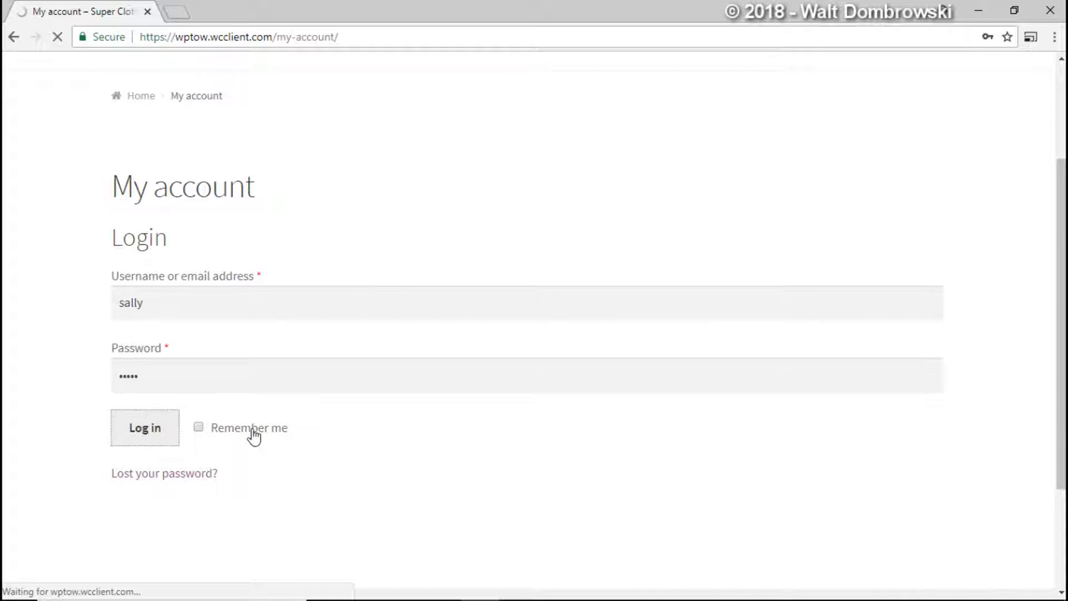
{"action": "left_click", "coordinate": [144, 427]}
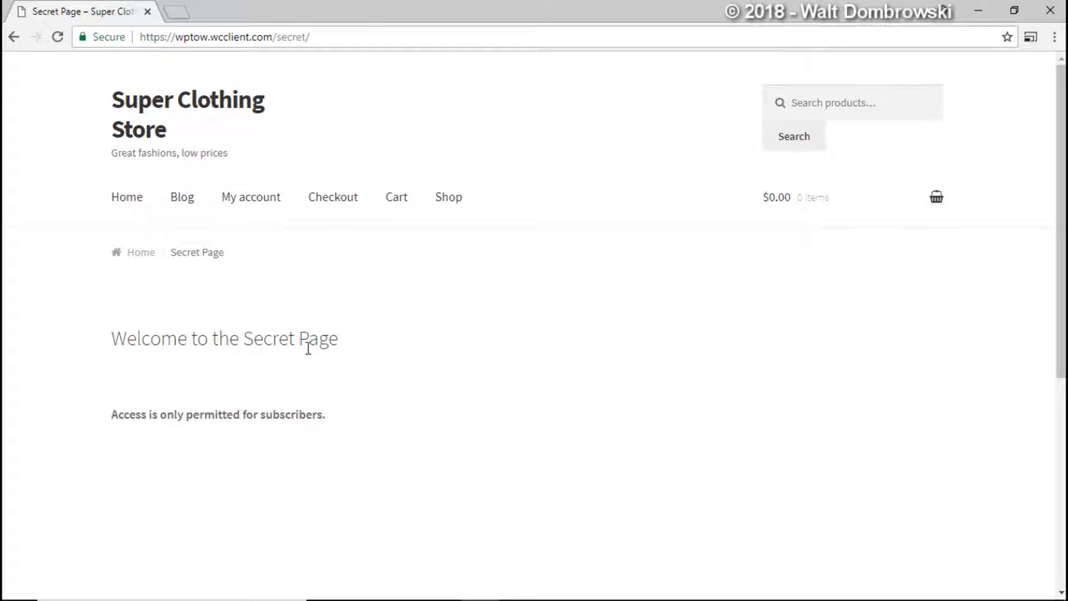
{"action": "mouse_move", "coordinate": [215, 427]}
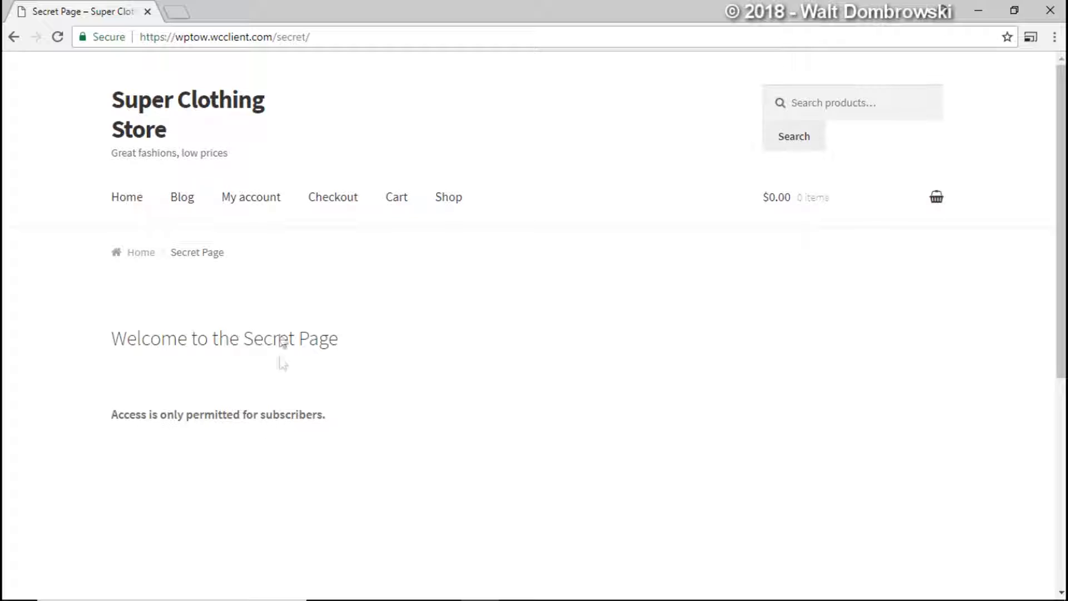
Log sally out and sign in to My account as subscriber marty.
{"action": "left_click", "coordinate": [251, 197]}
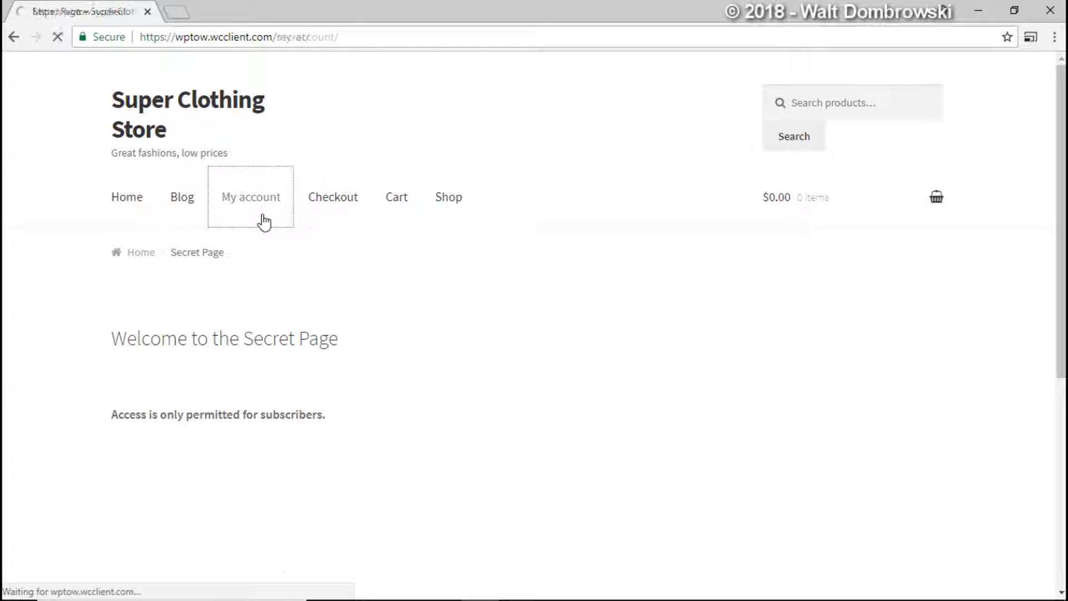
{"action": "left_click", "coordinate": [250, 197]}
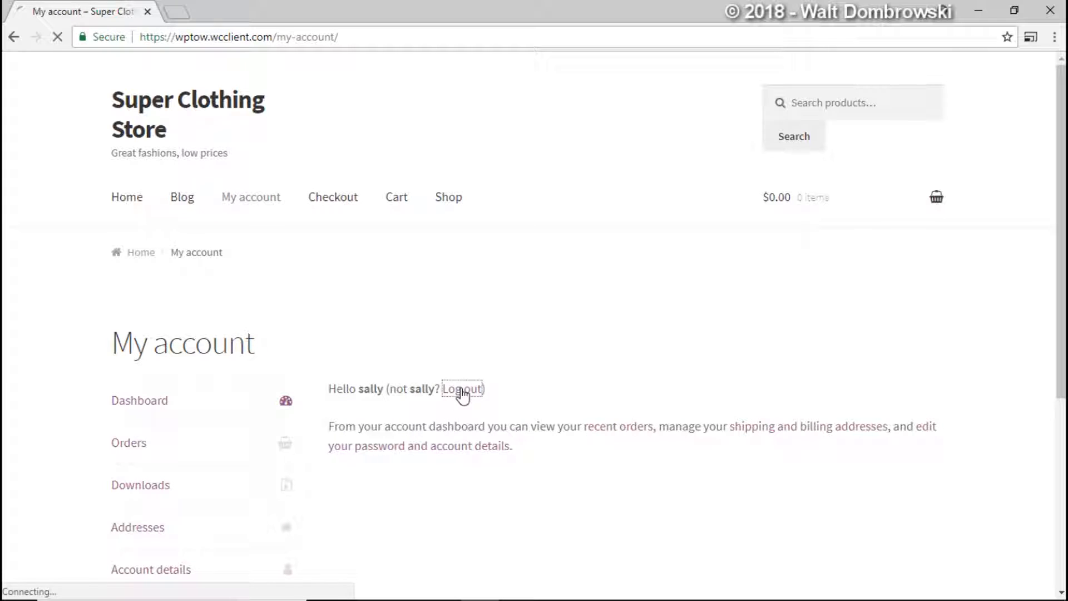
{"action": "left_click", "coordinate": [463, 389]}
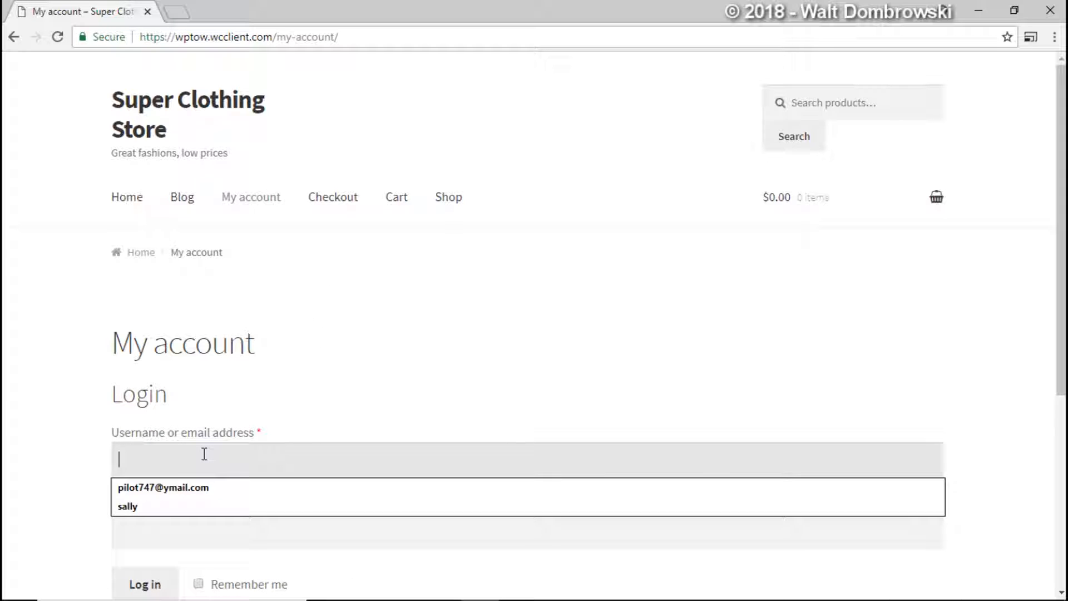
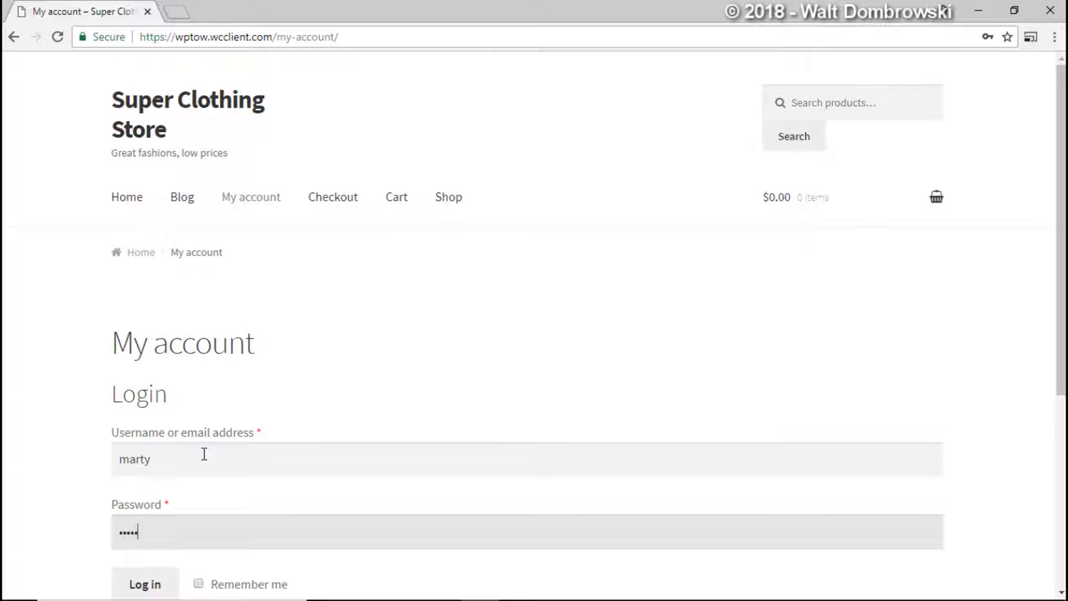
{"action": "scroll", "scroll_direction": "down", "scroll_amount": 3}
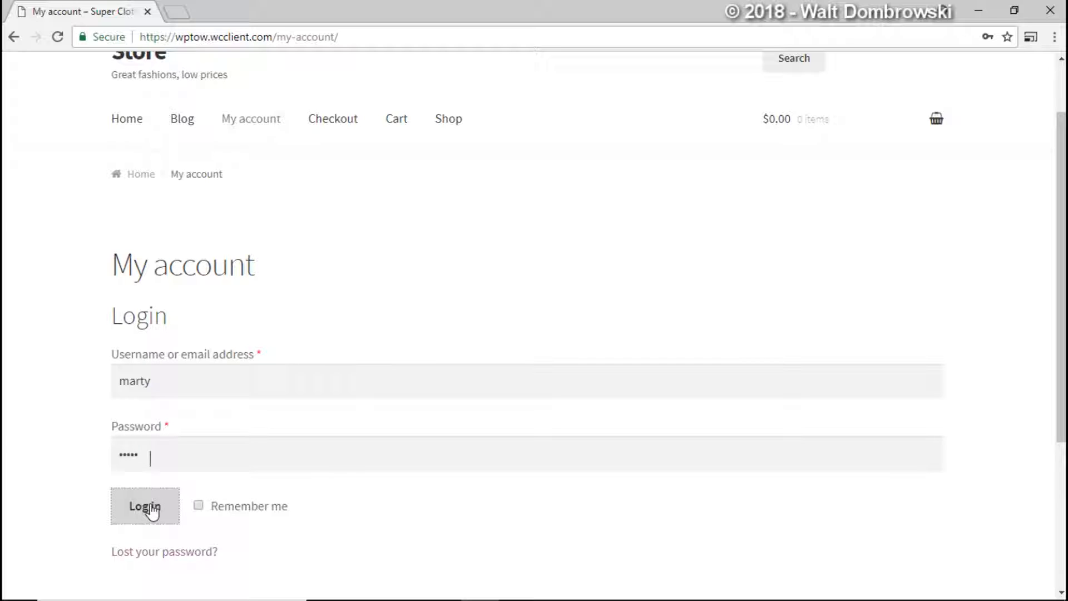
{"action": "left_click", "coordinate": [144, 505]}
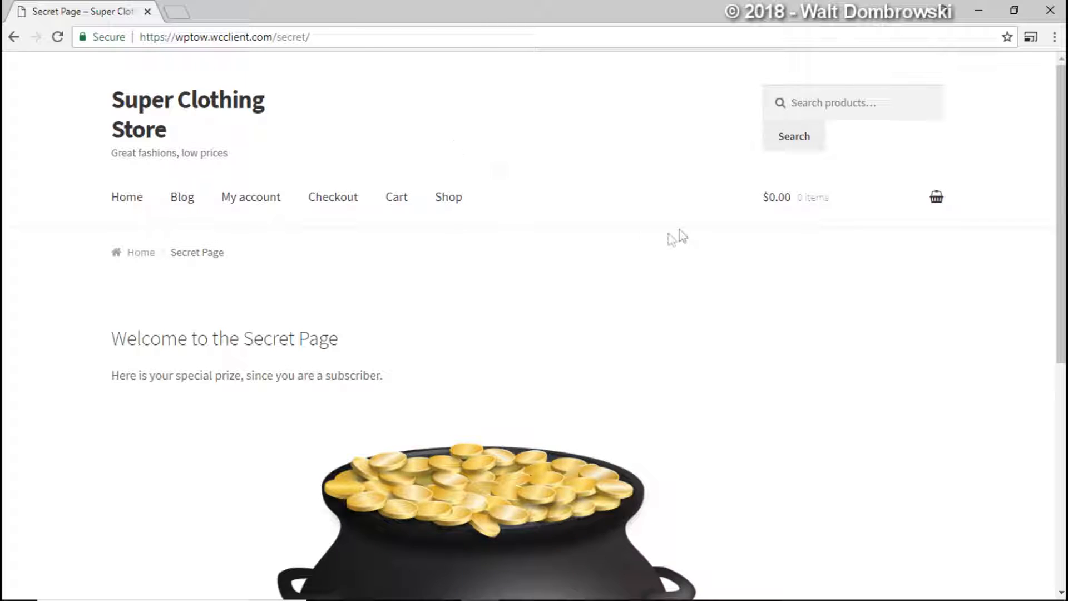
Scroll the Secret Page to reveal the special prize pot of gold.
{"action": "scroll", "scroll_direction": "down", "scroll_amount": 3}
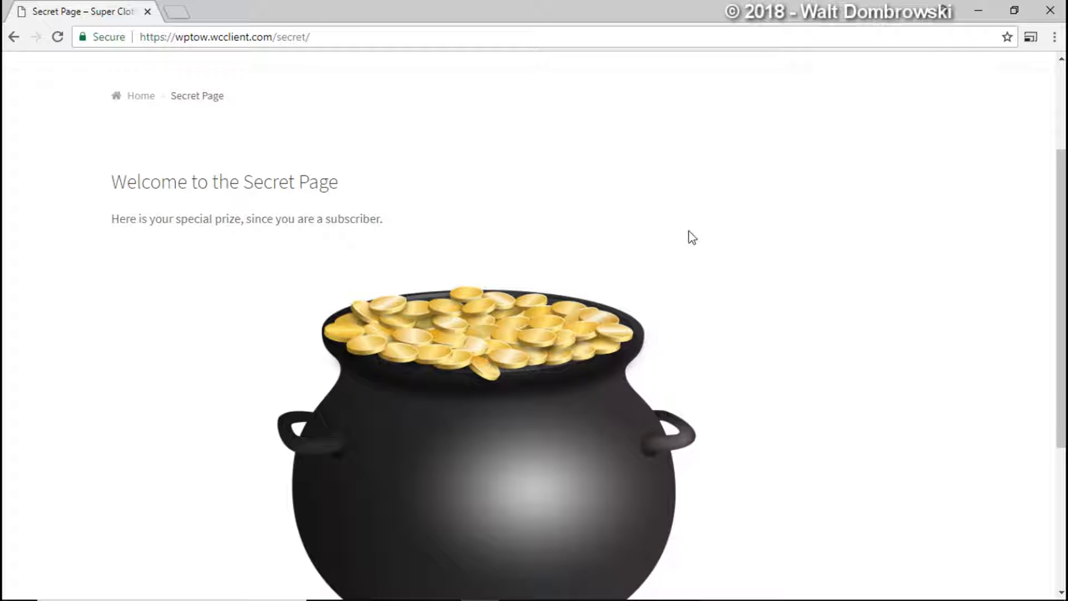
{"action": "scroll", "scroll_direction": "down", "scroll_amount": 3}
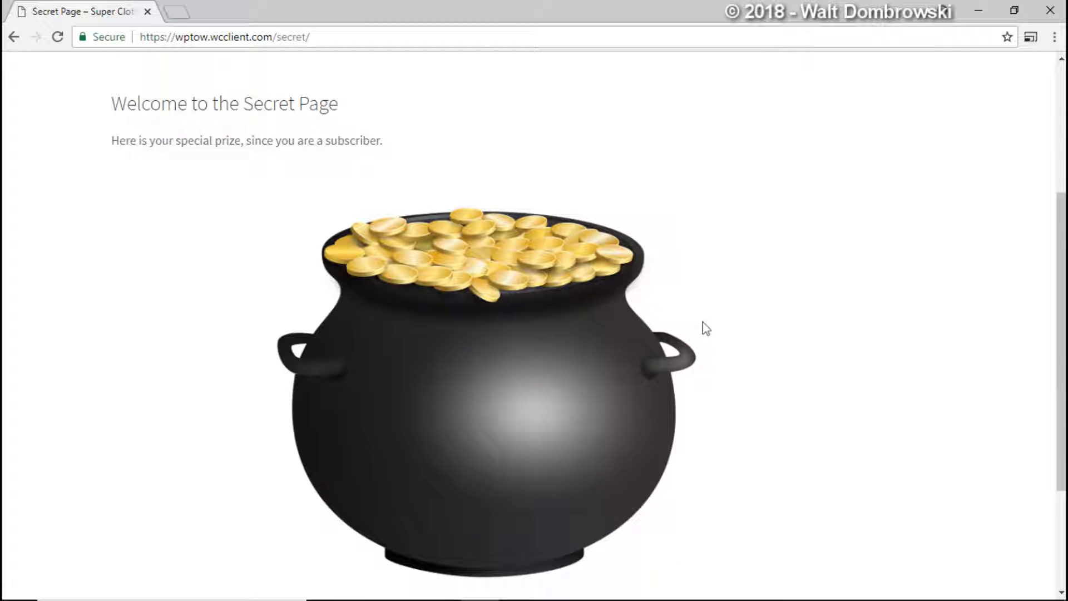